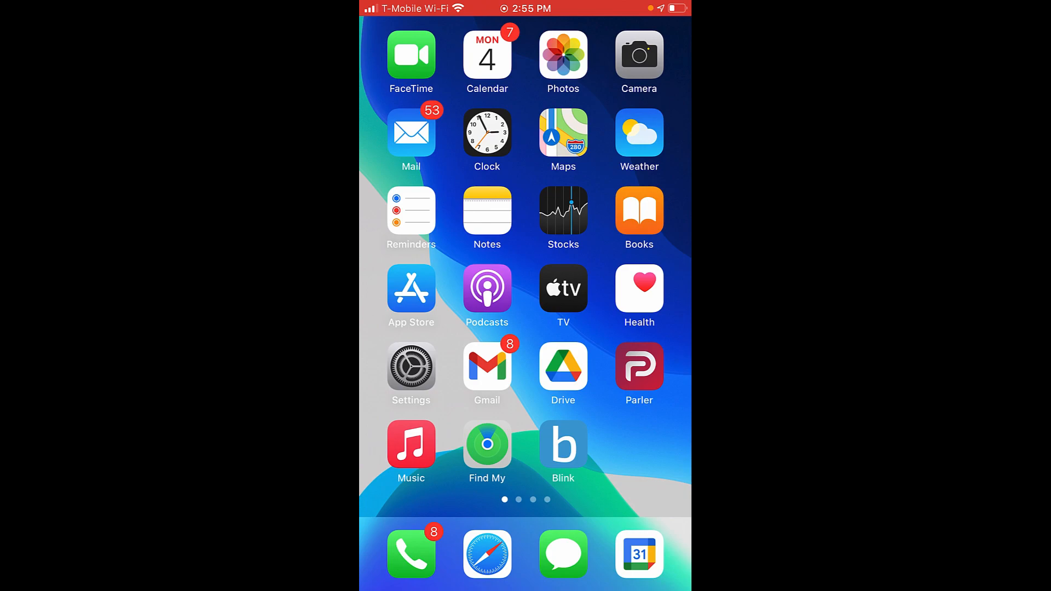
- Launch the Gmail app from the iPhone home screen
left_click(487, 368)
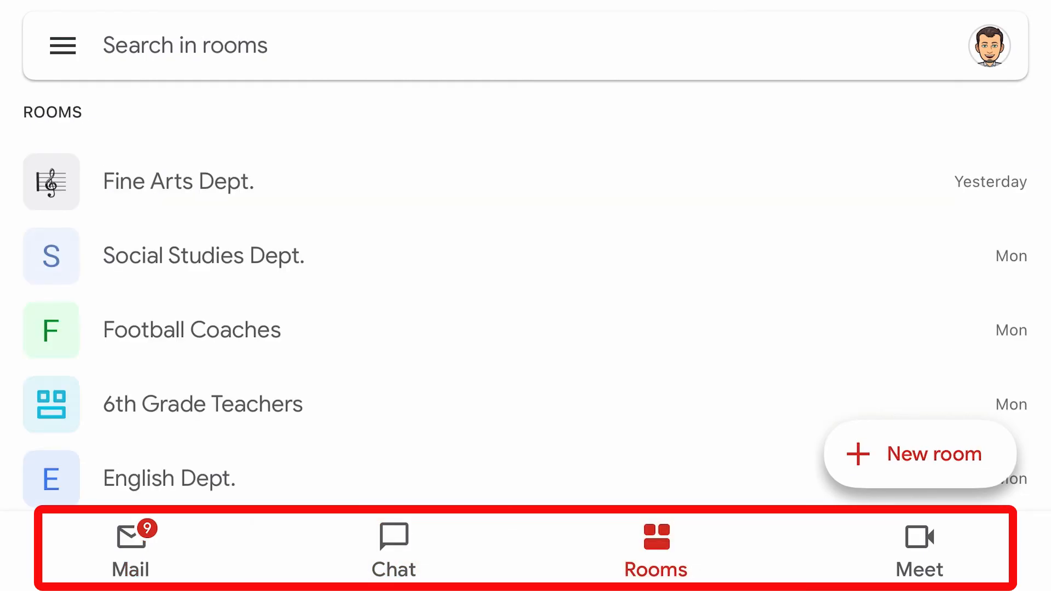
left_click(918, 550)
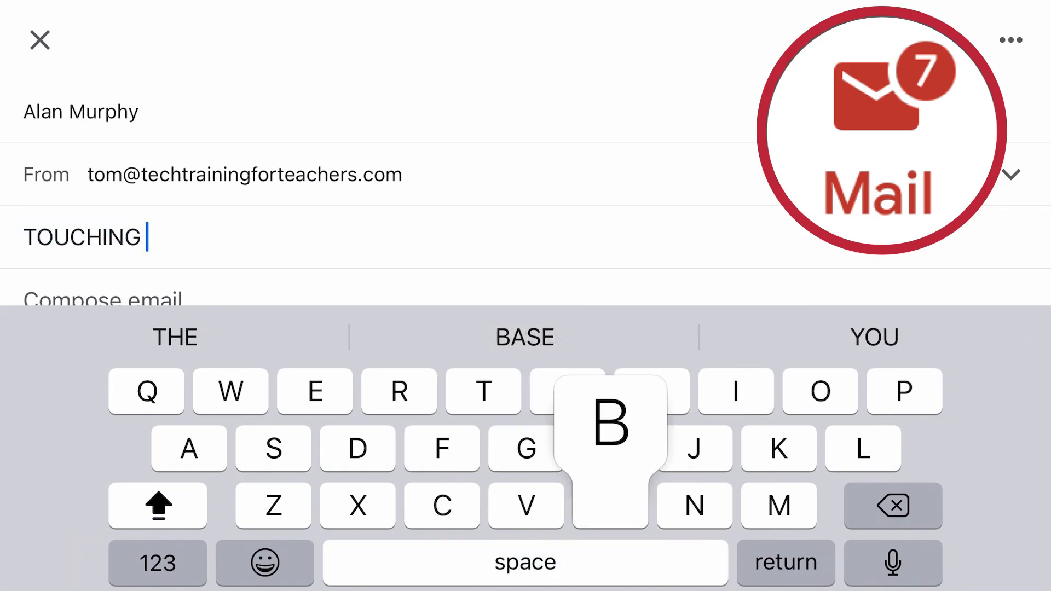
left_click(393, 549)
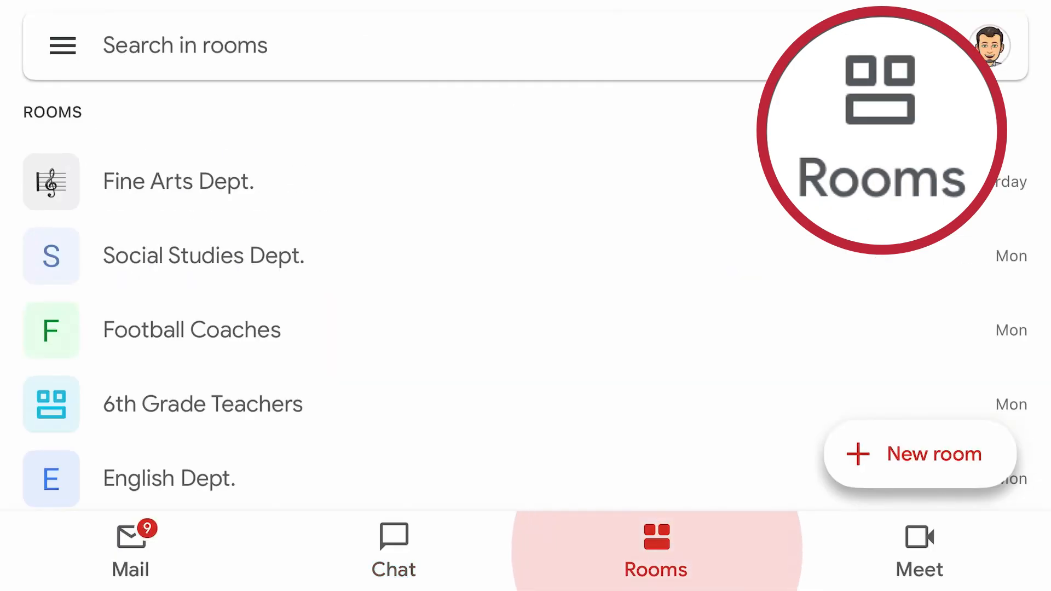
- Enter the Fine Arts Dept. room, view its shared Files, and return to the conversation
left_click(179, 181)
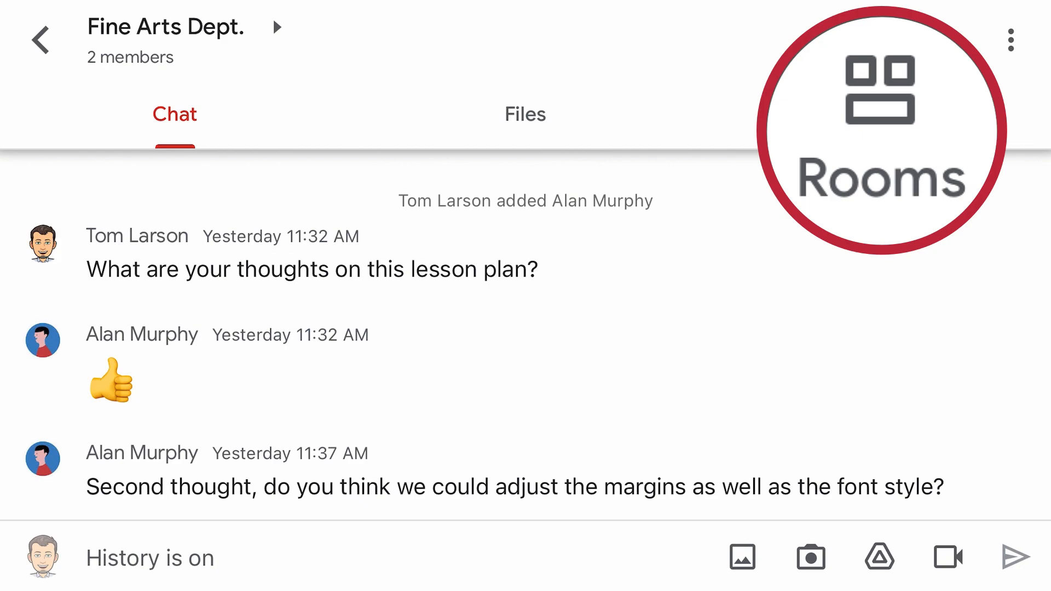
left_click(525, 113)
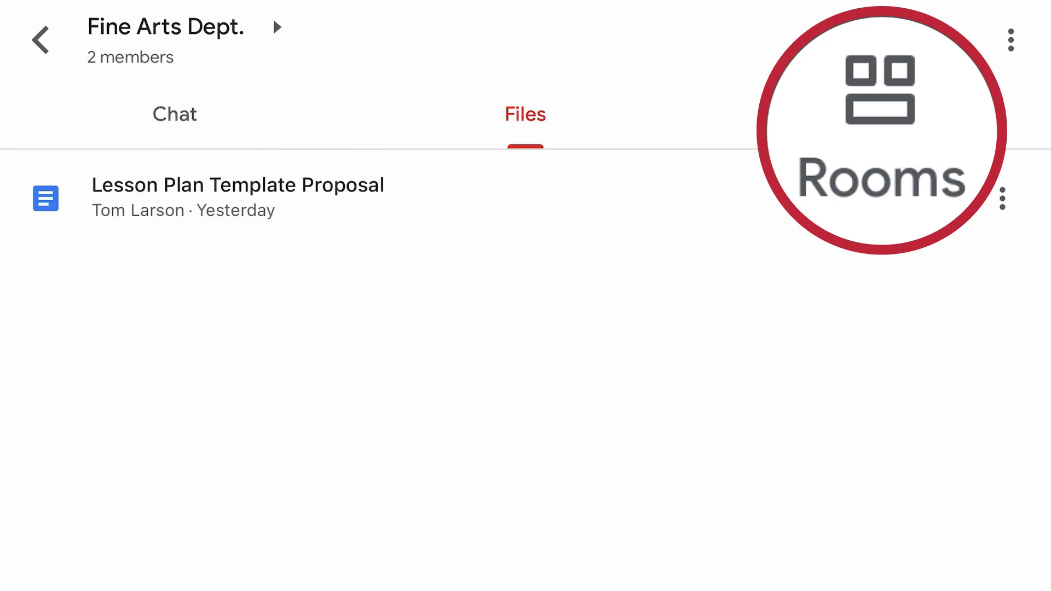
left_click(176, 114)
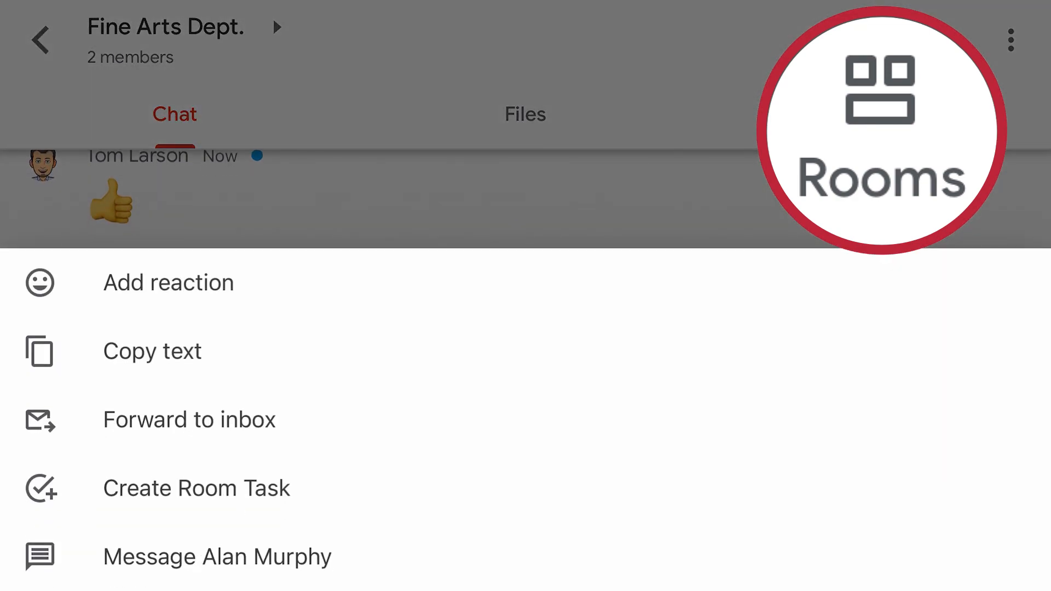
- Forward the margins-and-font question to the inbox, then move to the Meet section
left_click(190, 419)
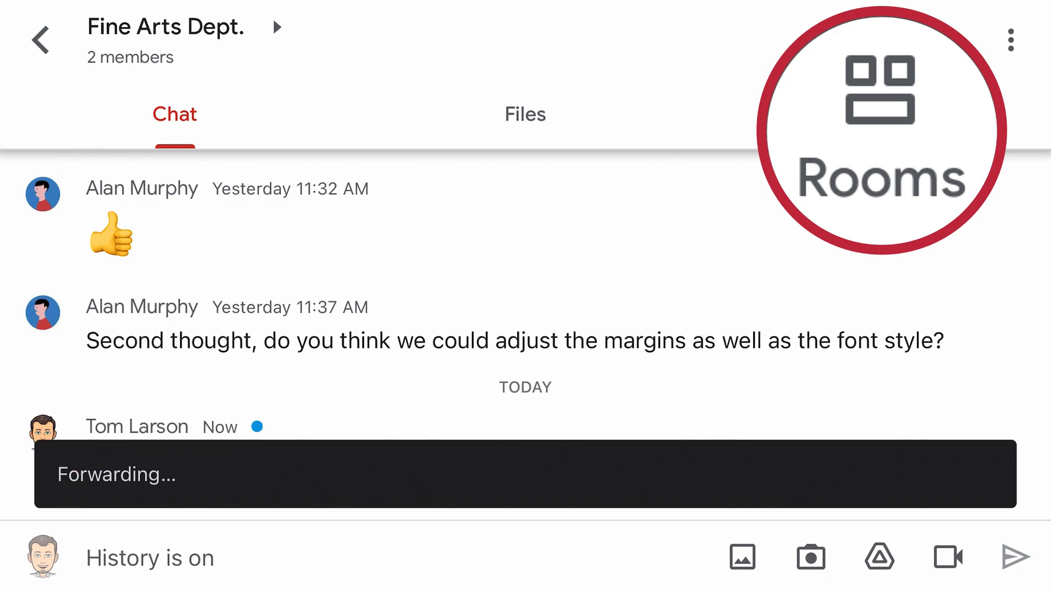
left_click(920, 549)
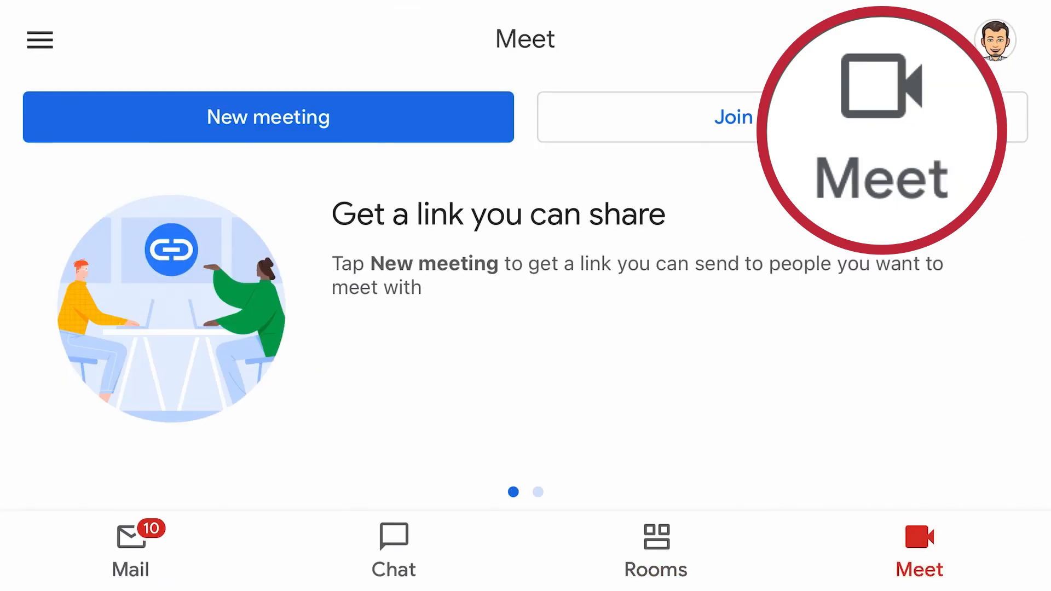
- Start a new Meet meeting and turn the camera off using the in-call controls
left_click(267, 117)
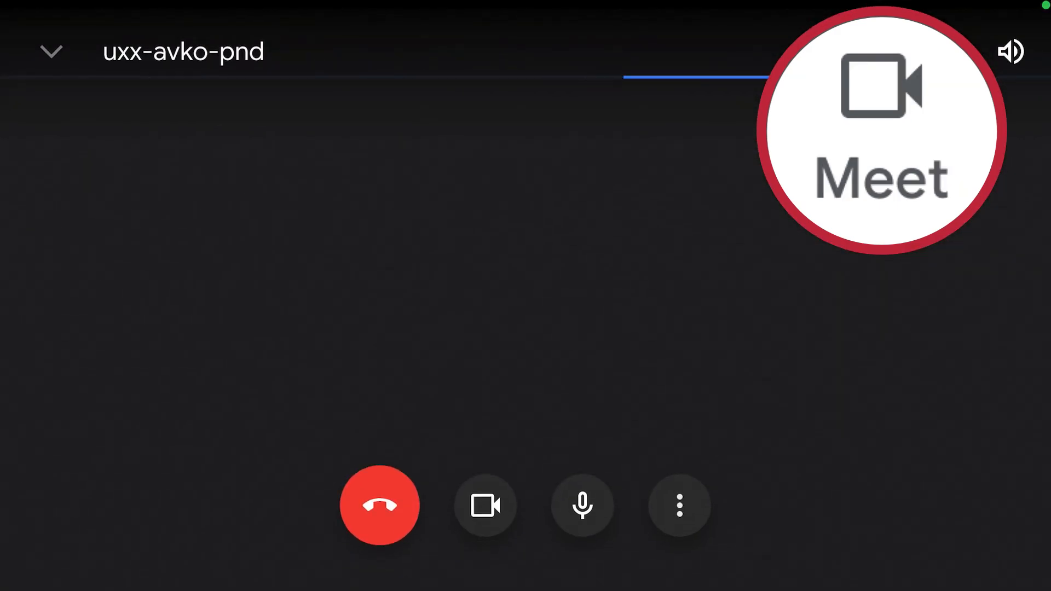
left_click(485, 504)
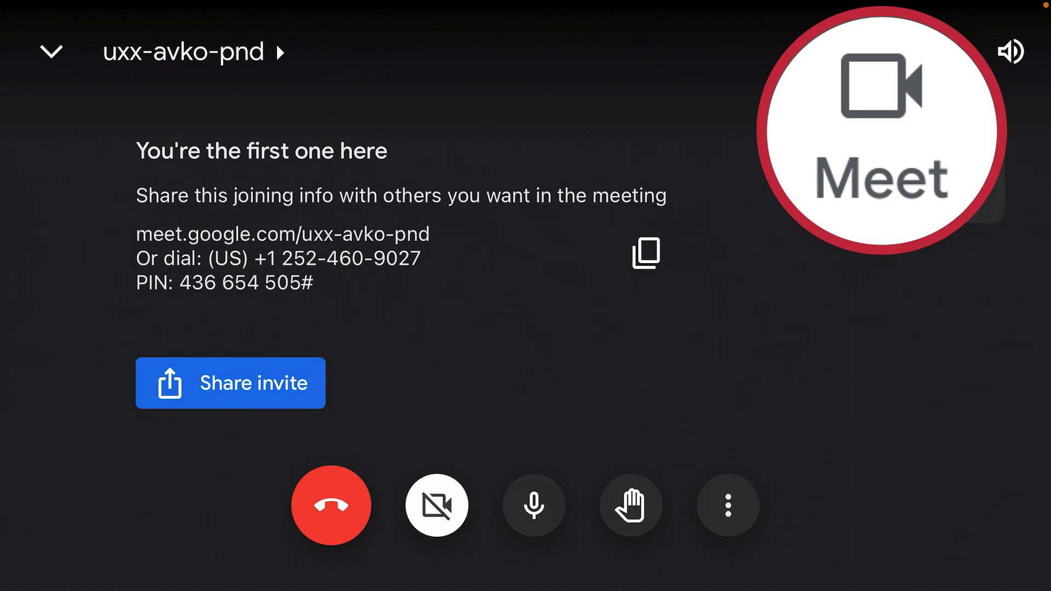
left_click(331, 504)
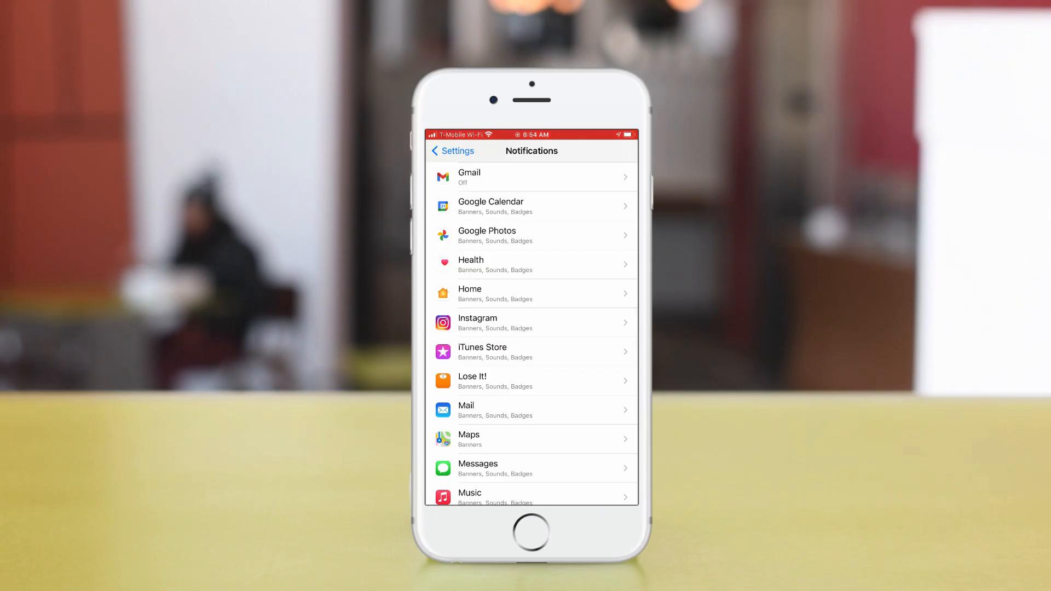
- Switch on Allow Notifications for Gmail in iOS Settings and return to the Gmail inbox
left_click(532, 178)
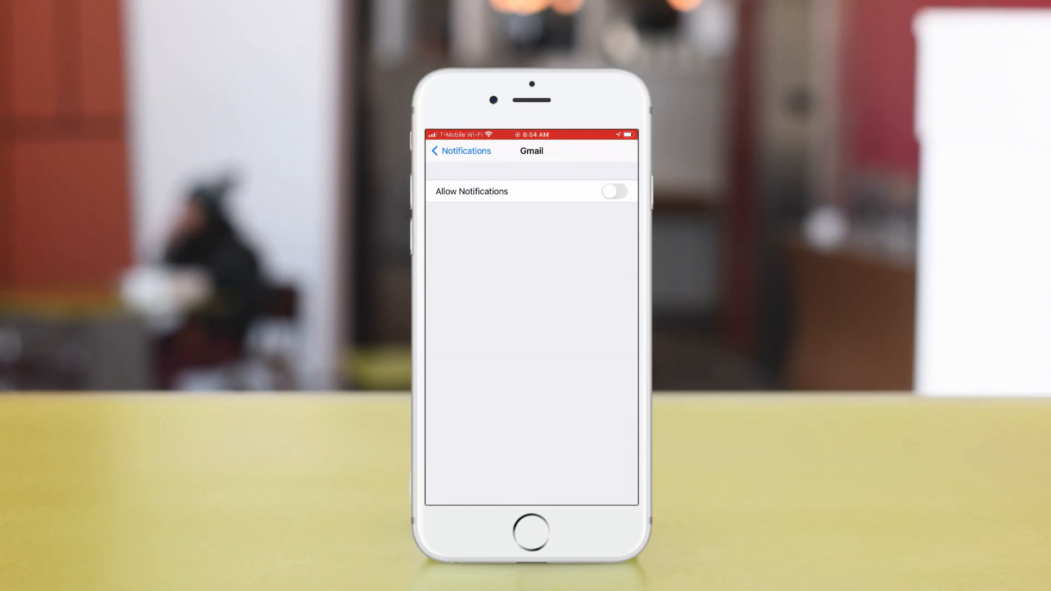
left_click(613, 191)
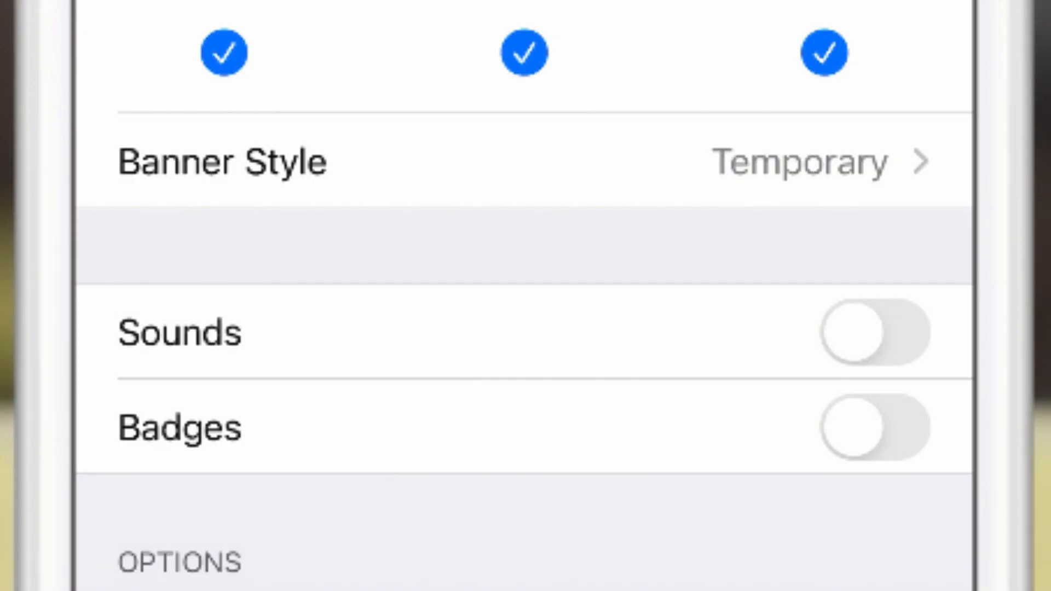
left_click(874, 333)
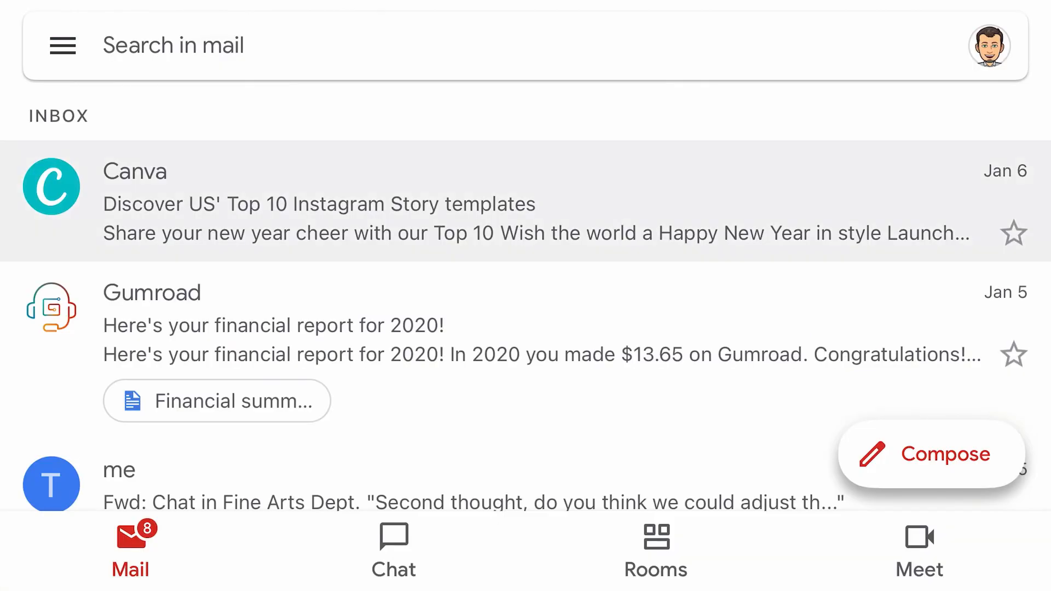
- Move from the inbox to the Chat conversation list and then to Meet
left_click(393, 550)
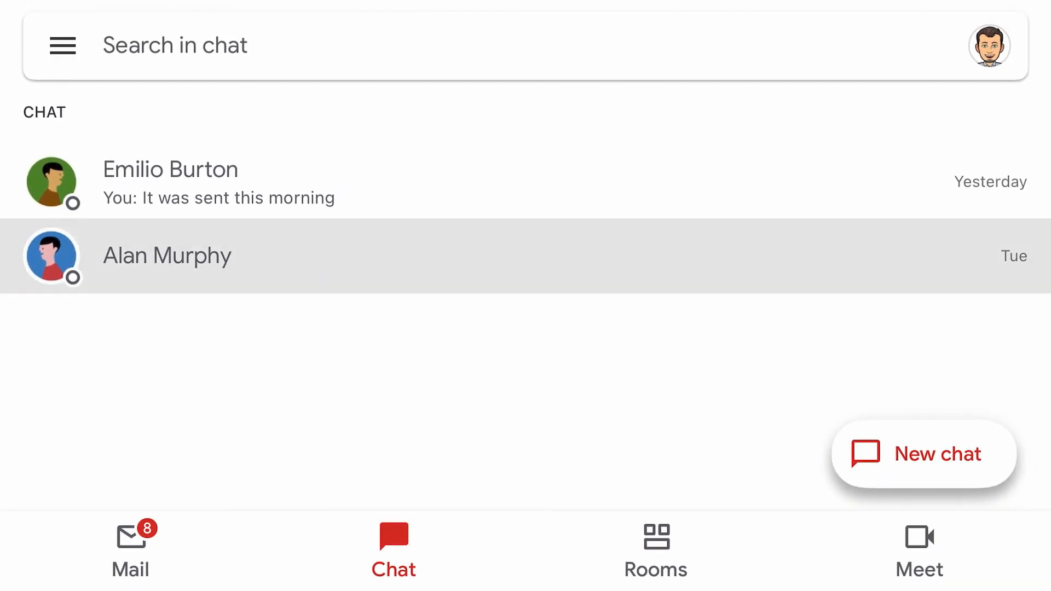
left_click(919, 550)
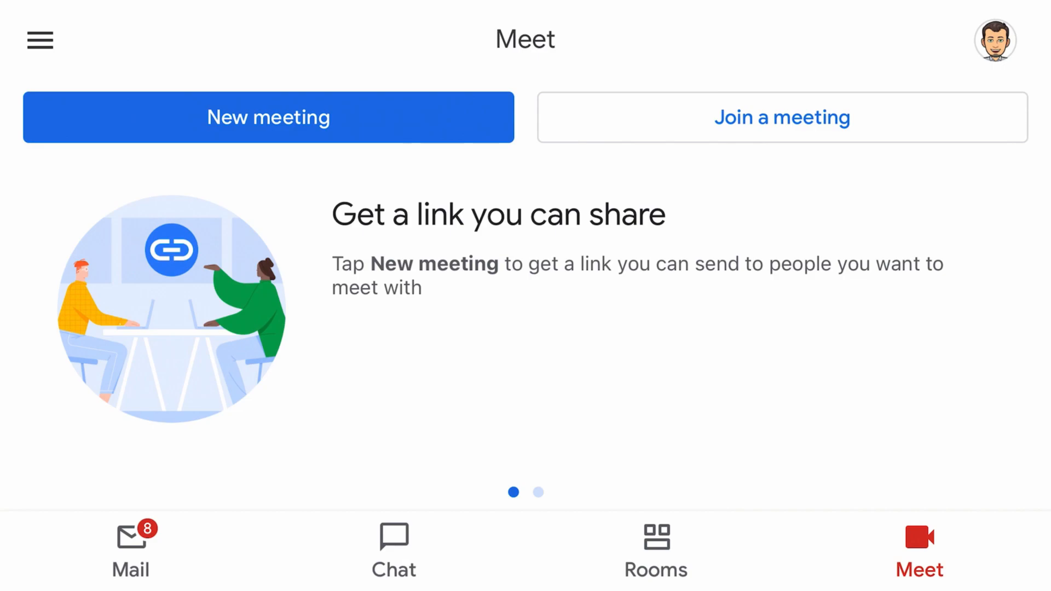